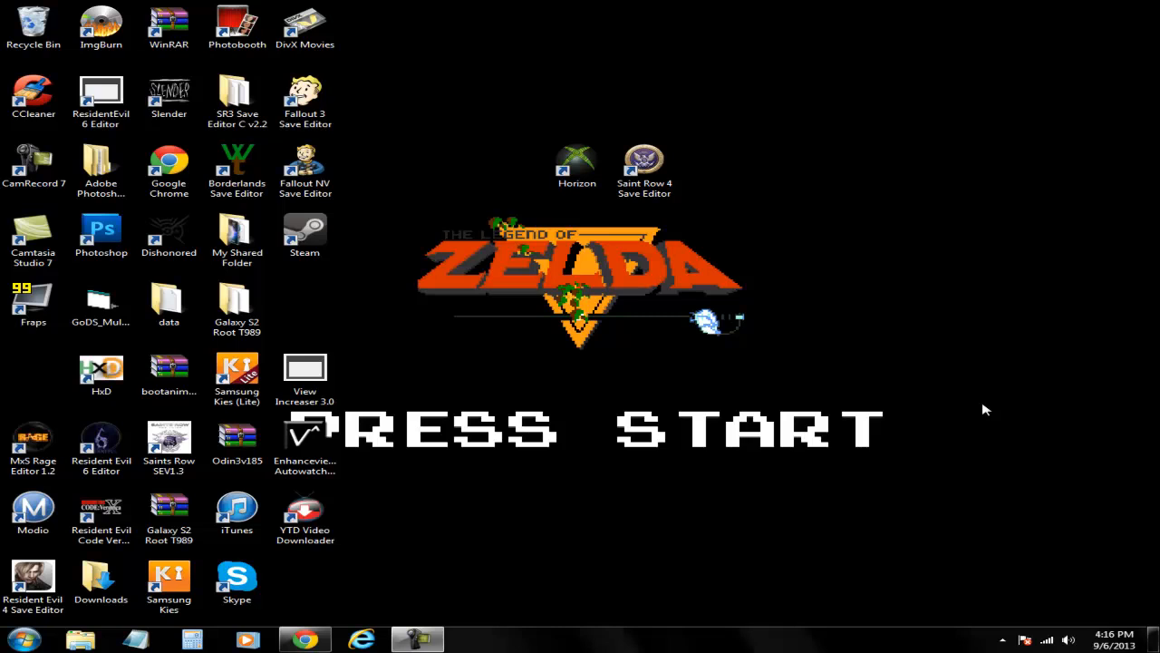
mouse_move(537, 123)
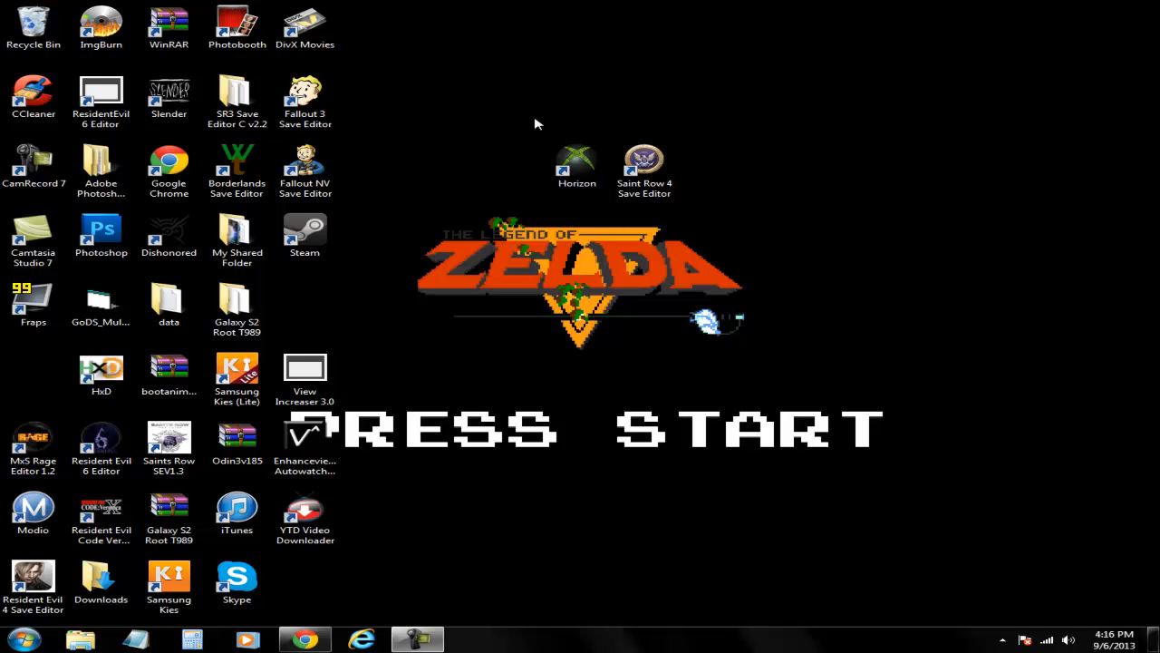
Launch Horizon from its desktop shortcut through the right-click menu.
left_click(645, 170)
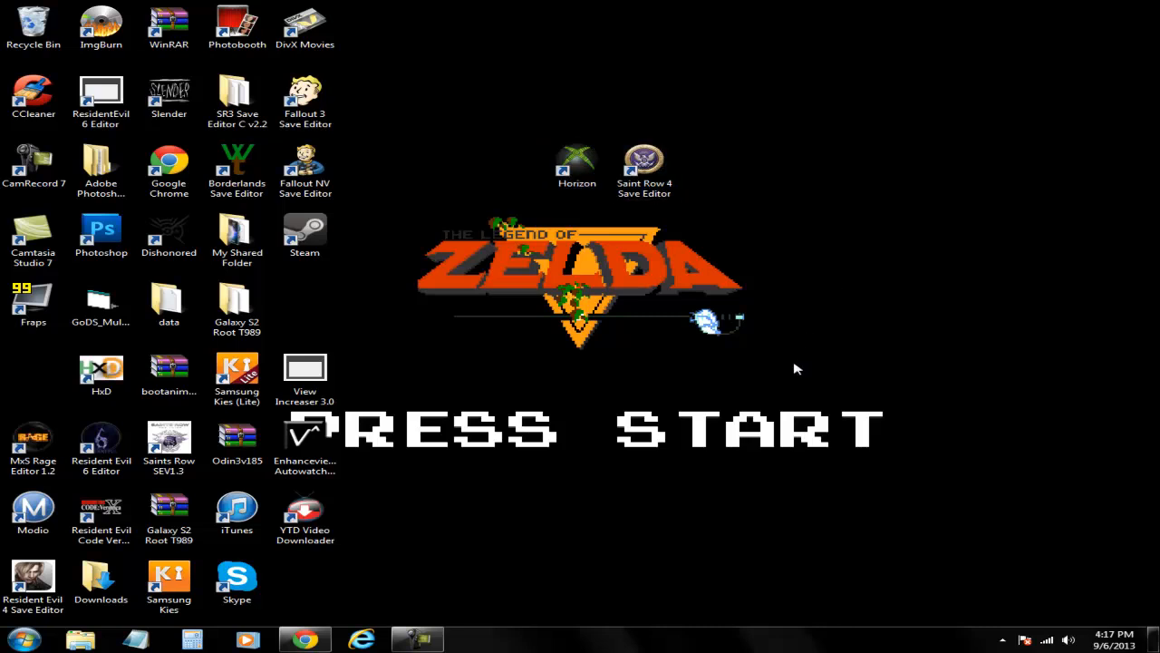
mouse_move(714, 378)
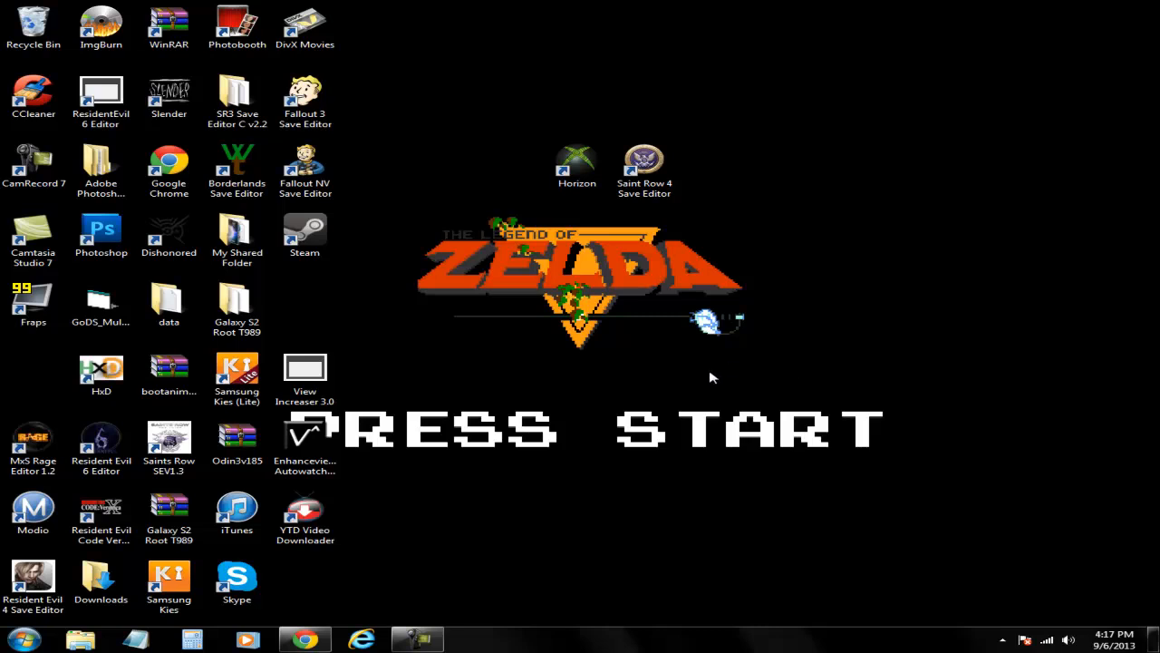
mouse_move(689, 382)
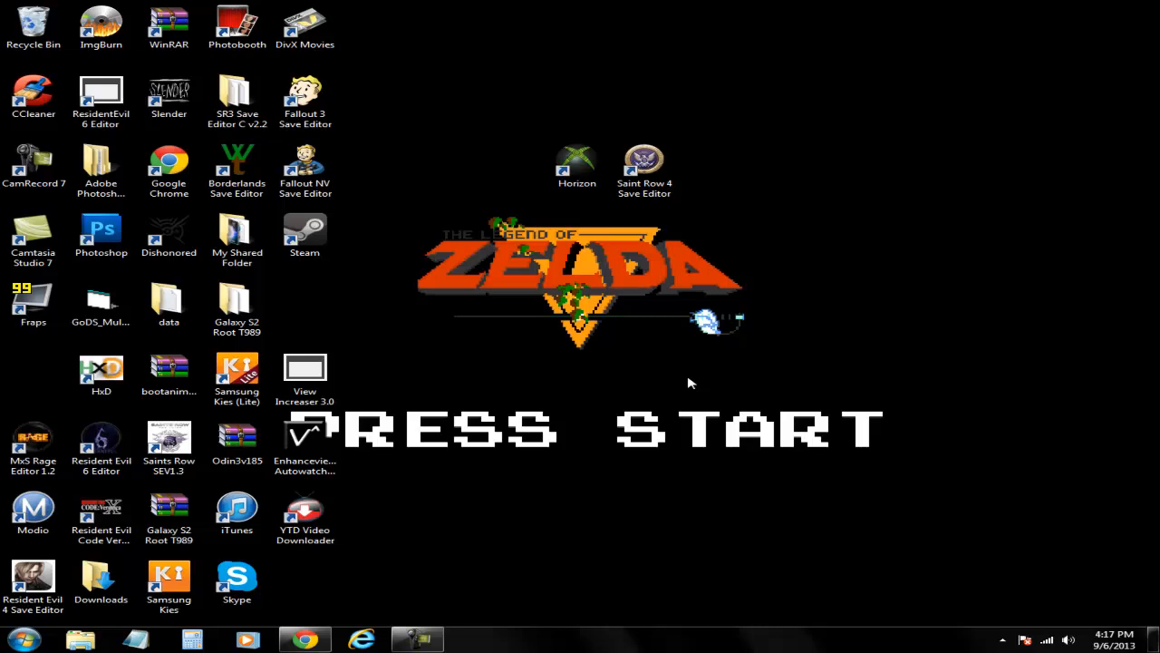
mouse_move(560, 209)
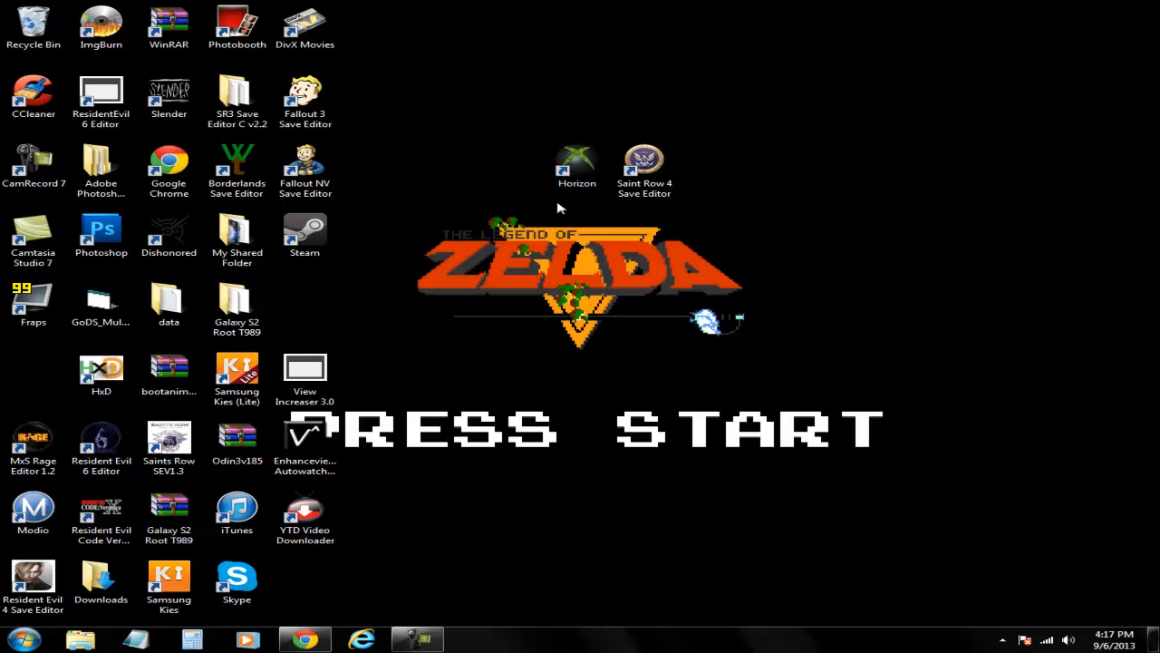
right_click(578, 163)
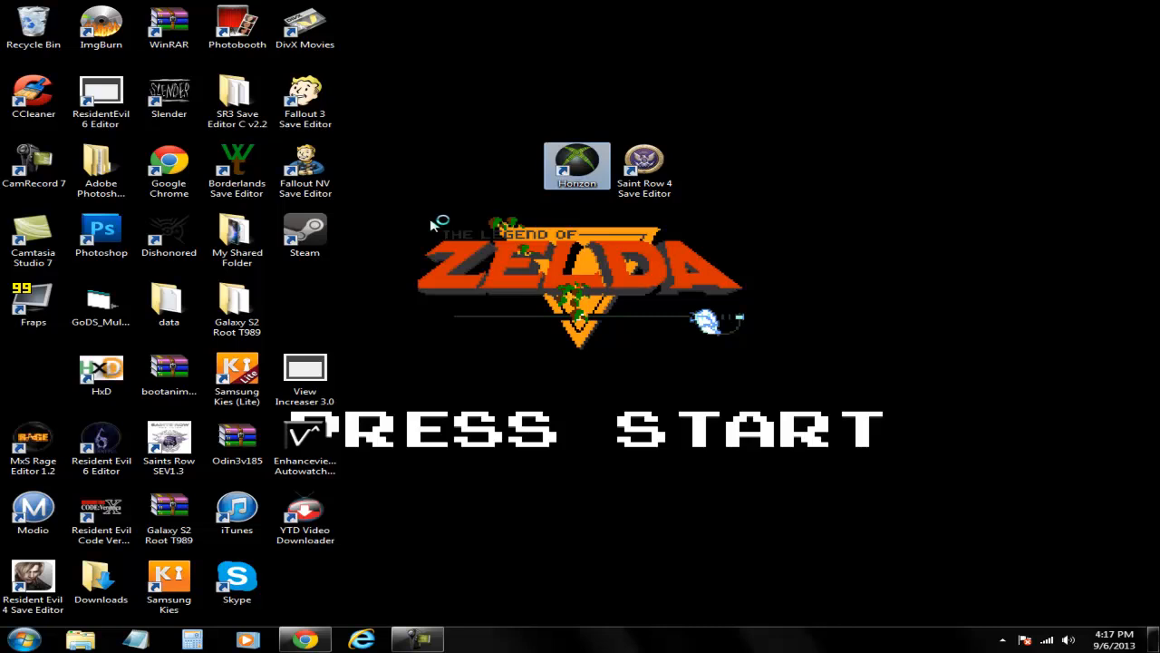
mouse_move(433, 226)
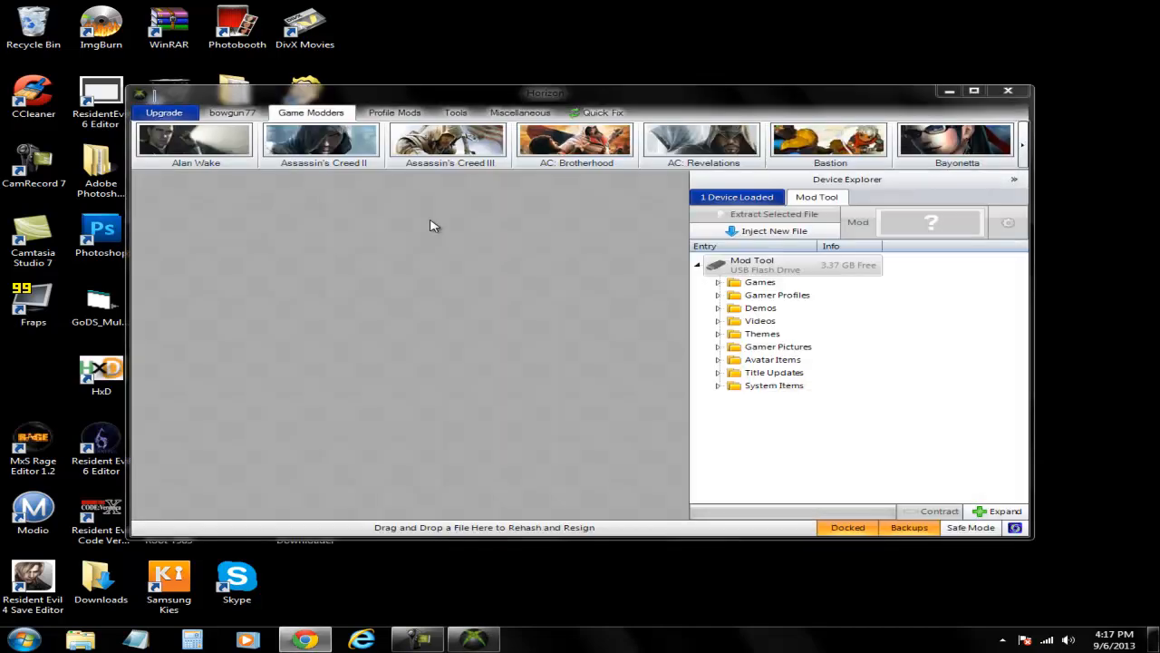
mouse_move(471, 251)
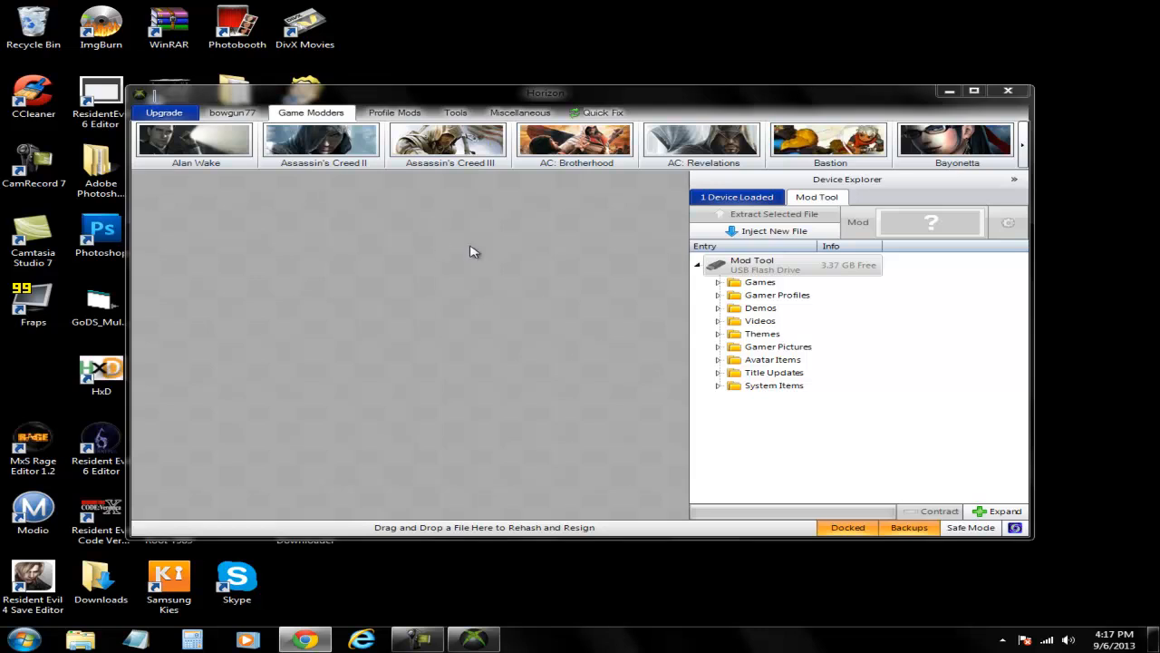
mouse_move(477, 224)
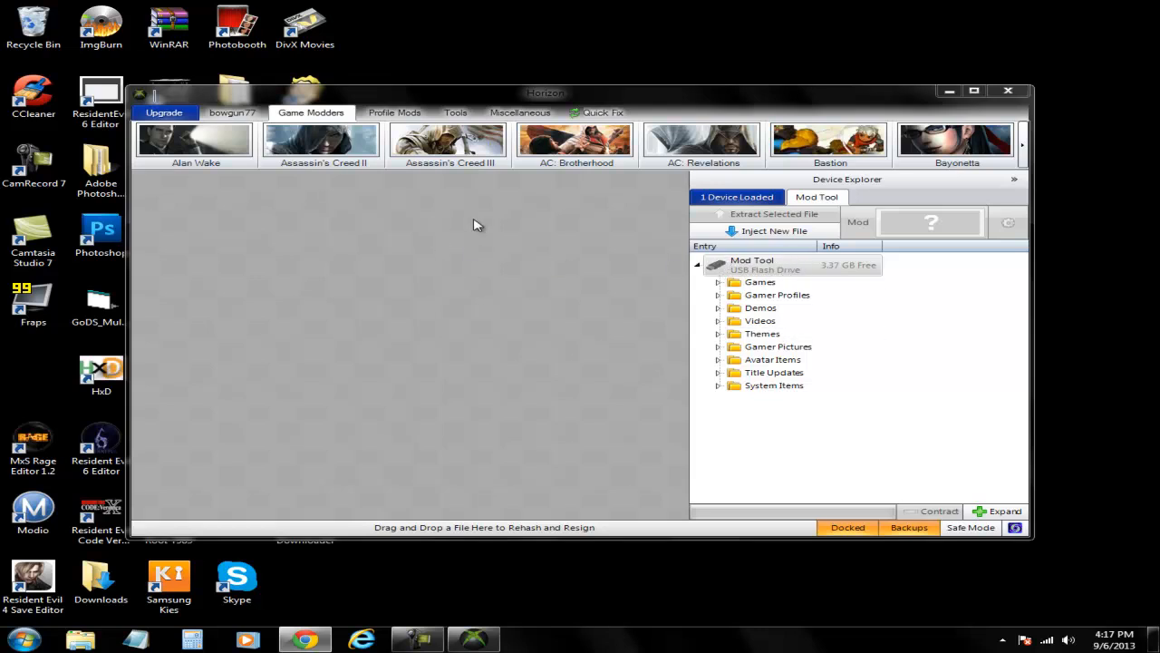
Show Horizon's Tools collection and check the Mod Tool USB drive in Device Explorer.
left_click(456, 112)
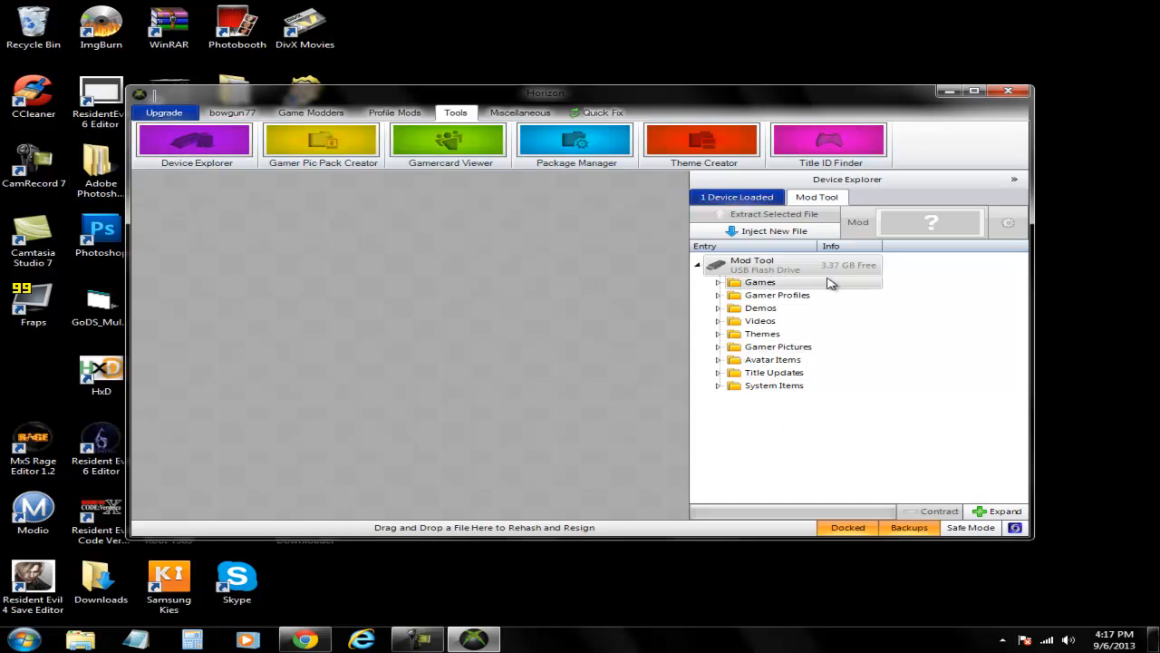
mouse_move(625, 343)
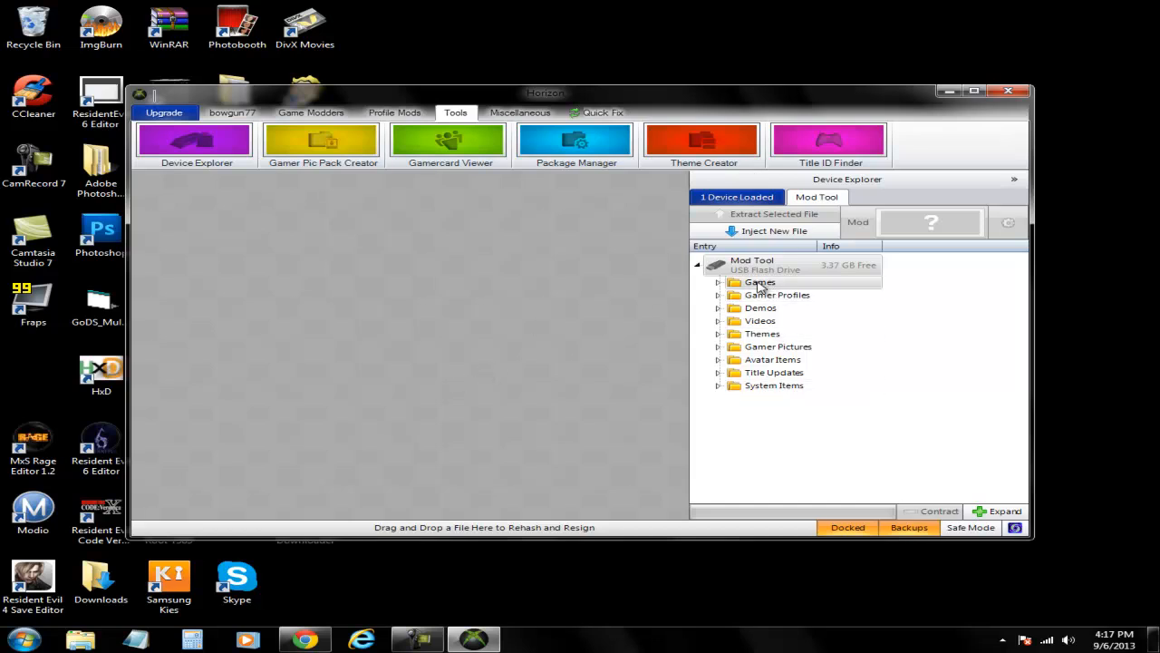
left_click(734, 282)
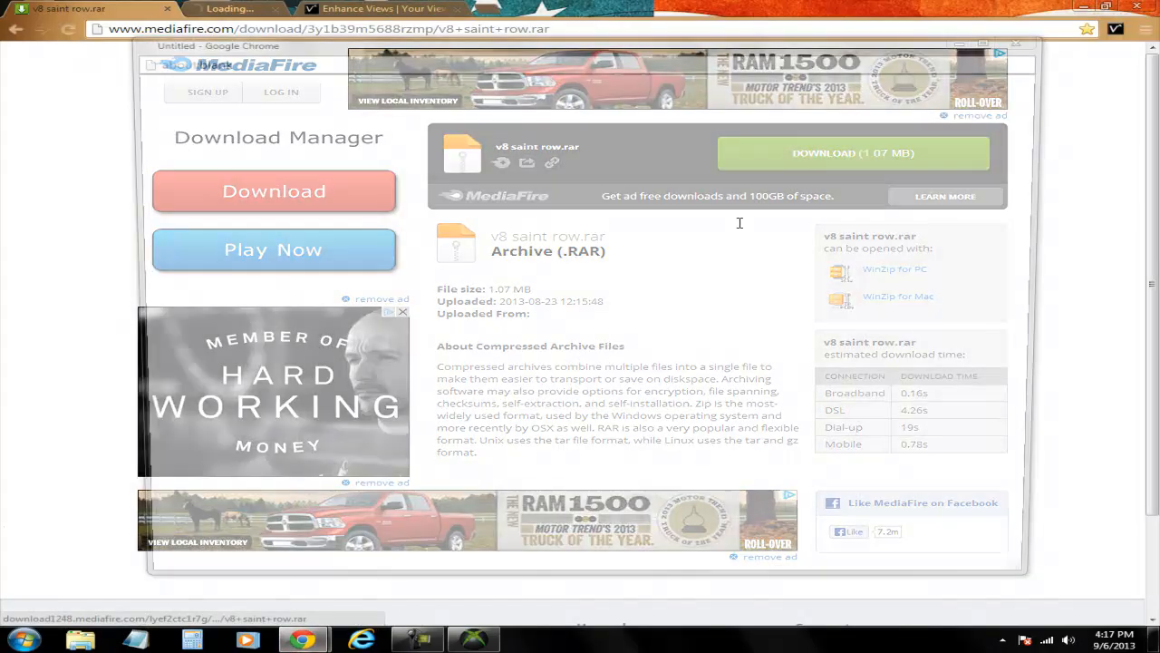
Download the v8 saint row.rar archive from MediaFire.
left_click(852, 153)
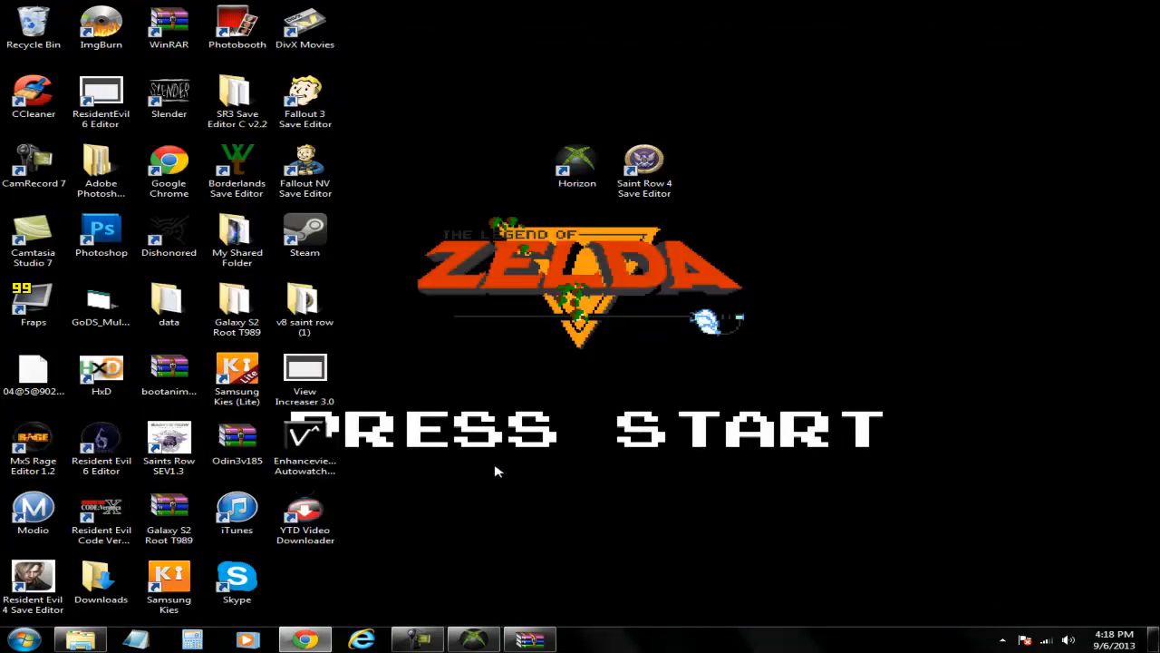
mouse_move(389, 413)
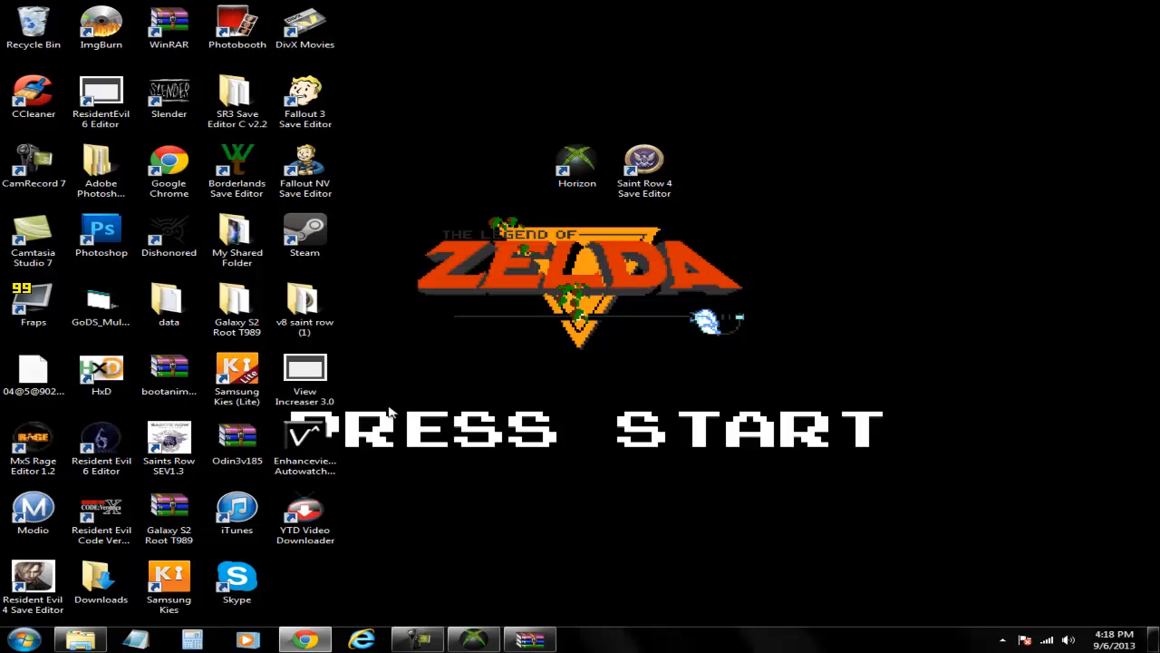
Inspect the v8 saint row (1) folder's Saint Row 4 shortcut, then delete the folder.
left_click_drag(304, 309, 644, 376)
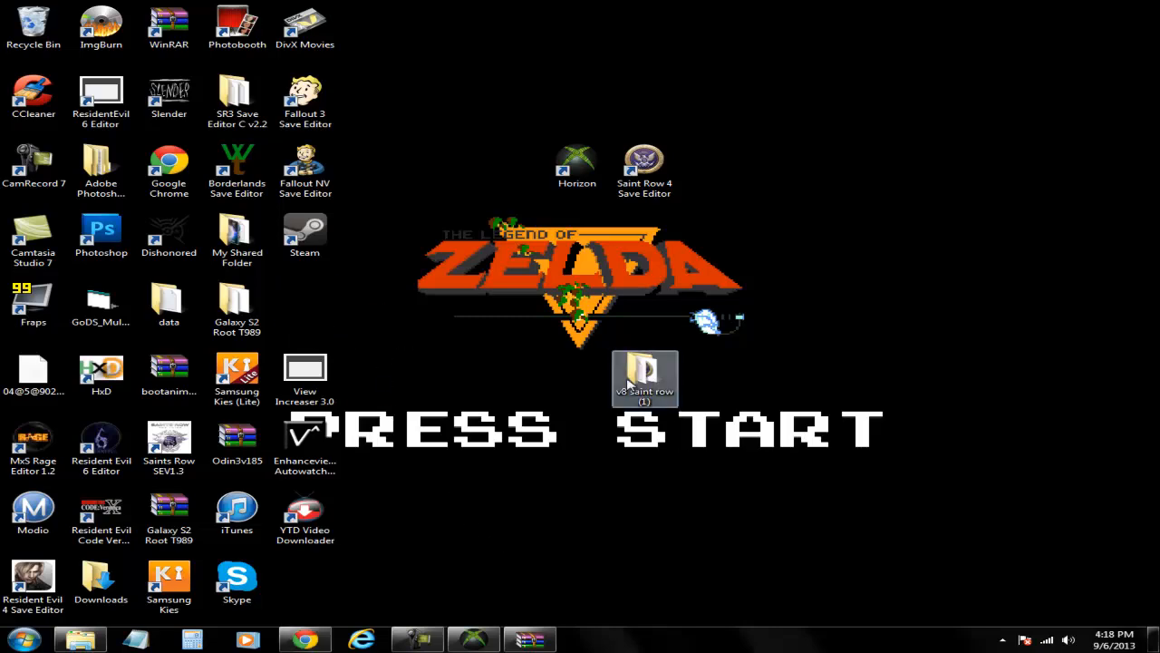
double_click(645, 372)
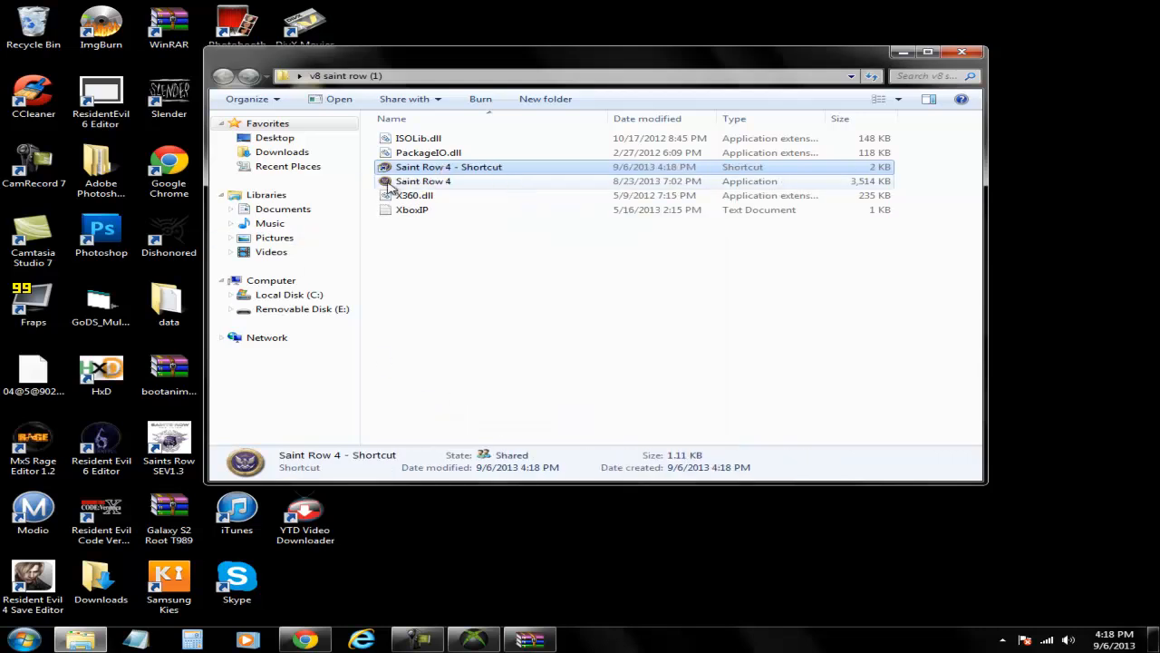
left_click(423, 180)
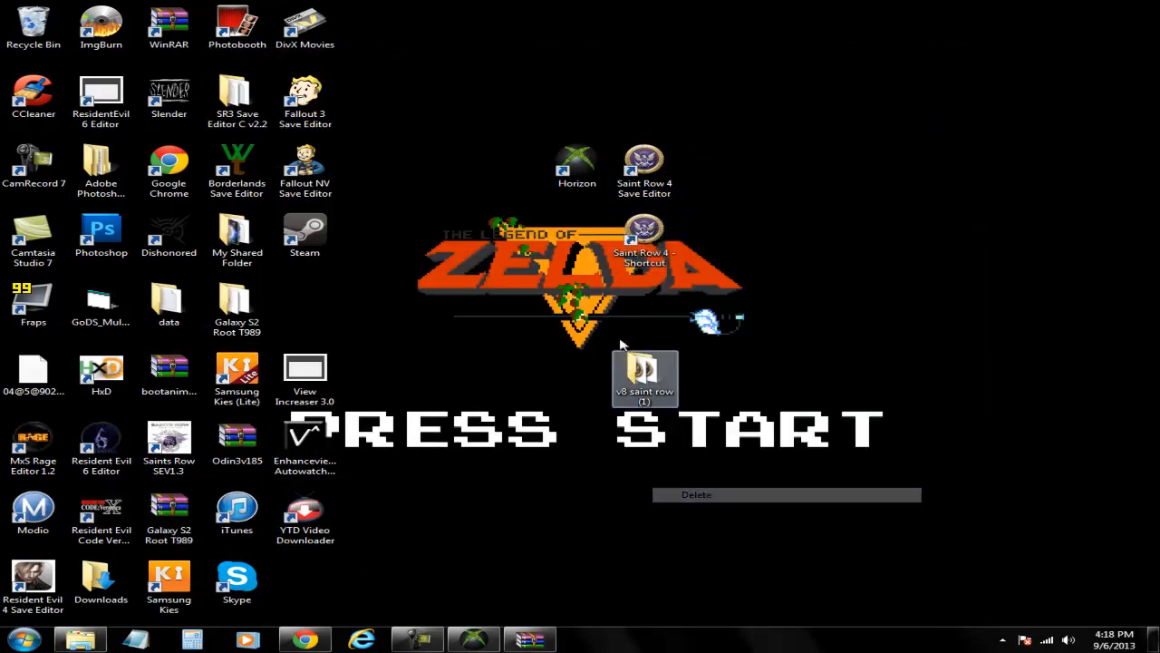
right_click(645, 376)
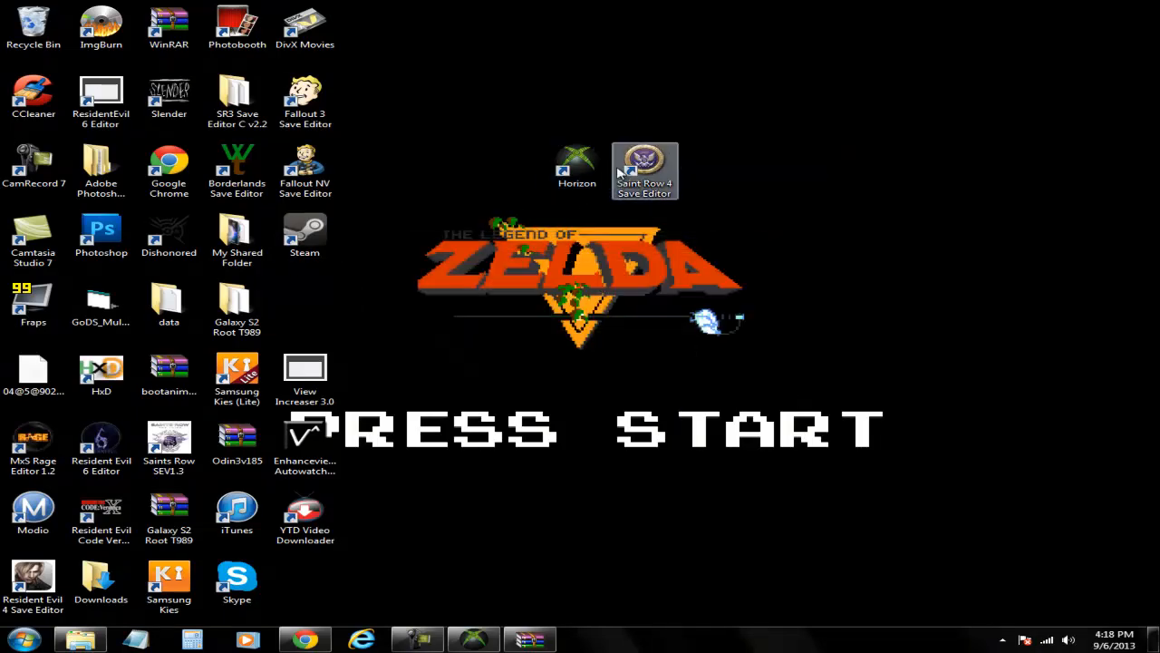
mouse_move(699, 45)
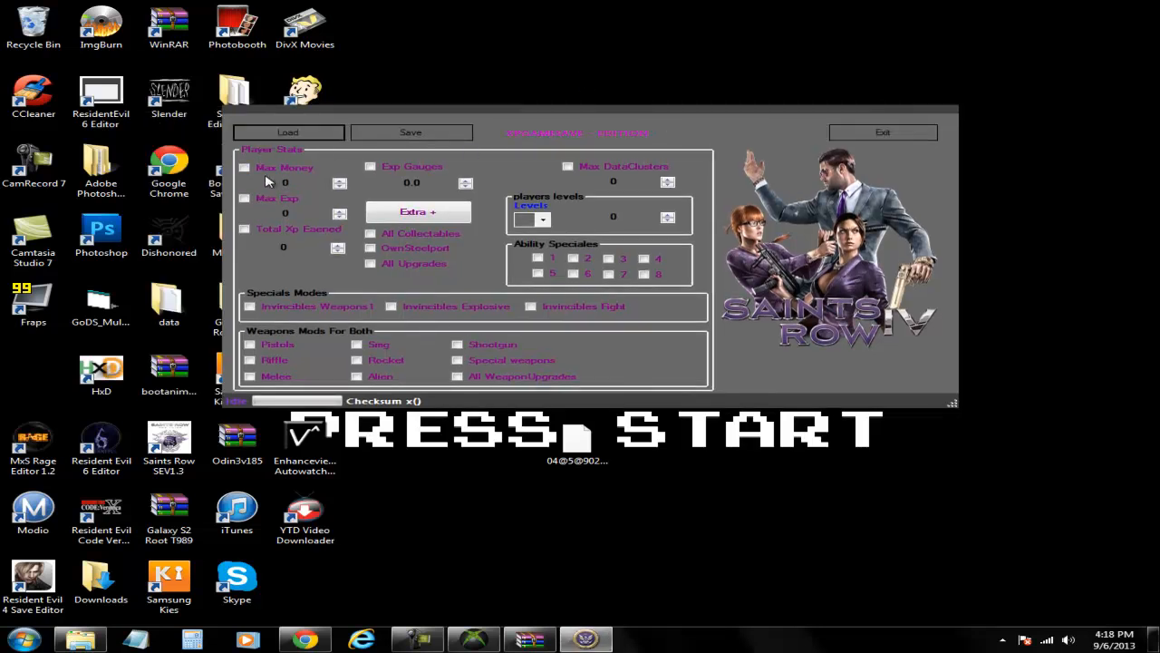
mouse_move(502, 155)
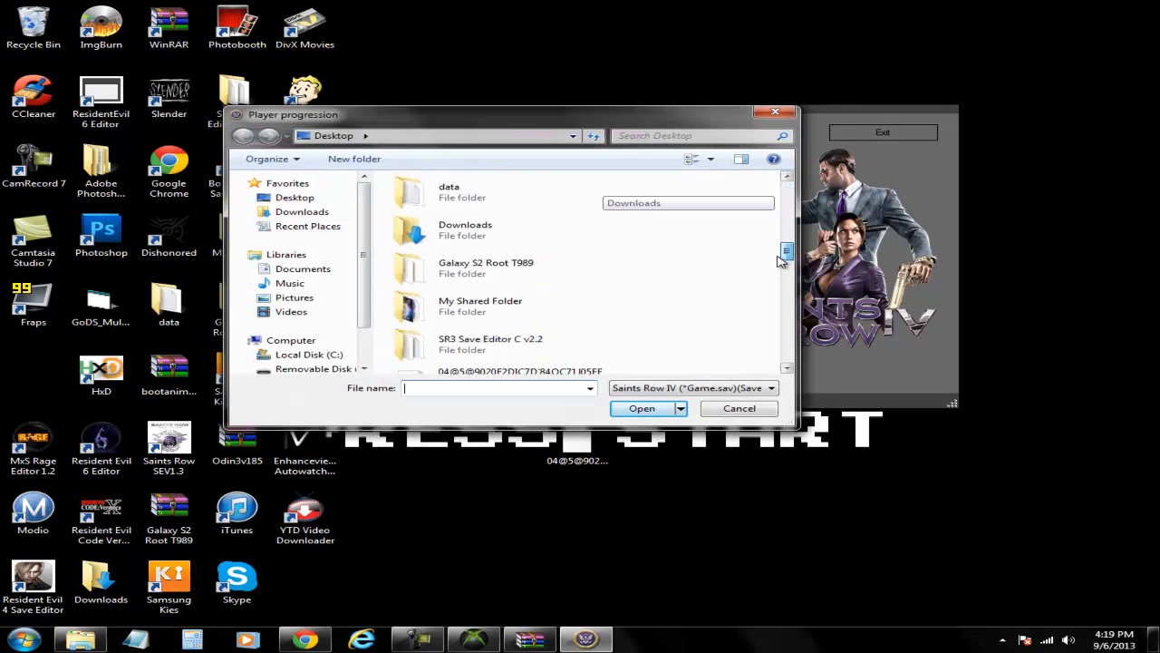
Load the Saints Row IV save file from the Desktop into the editor.
left_click(521, 352)
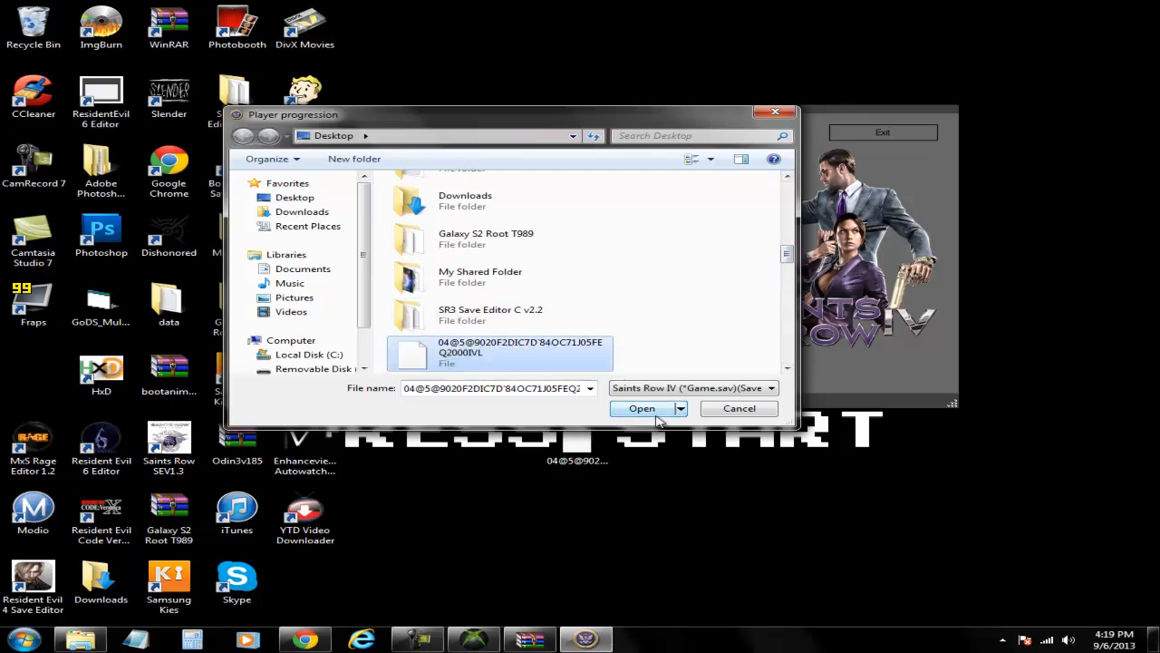
left_click(641, 408)
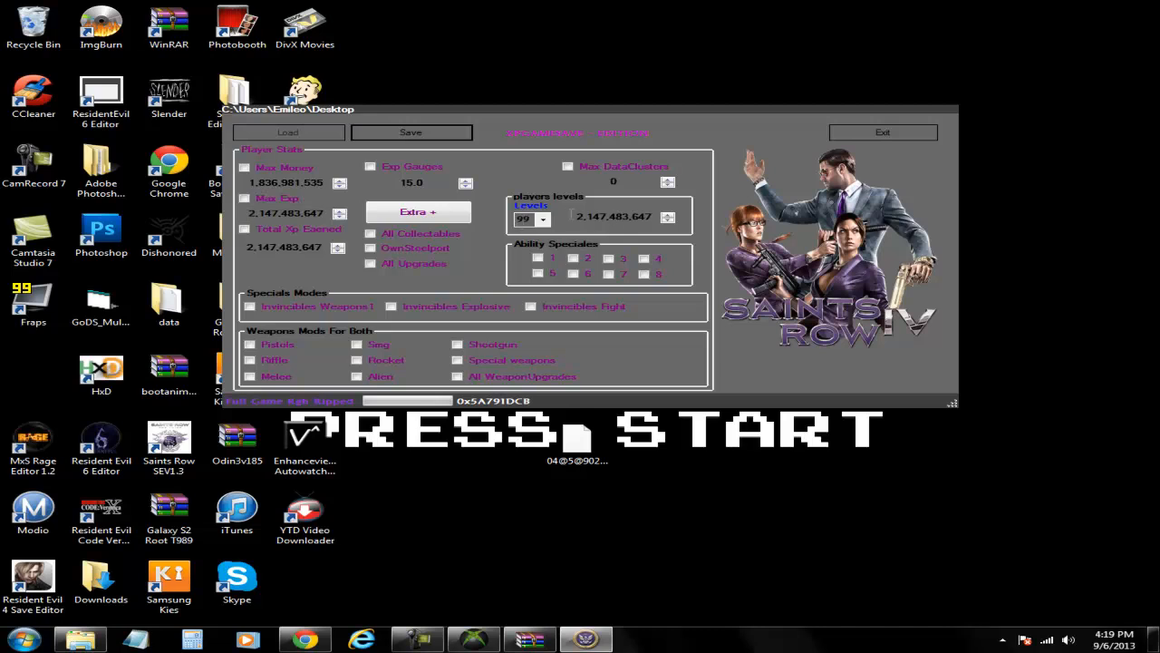
mouse_move(625, 288)
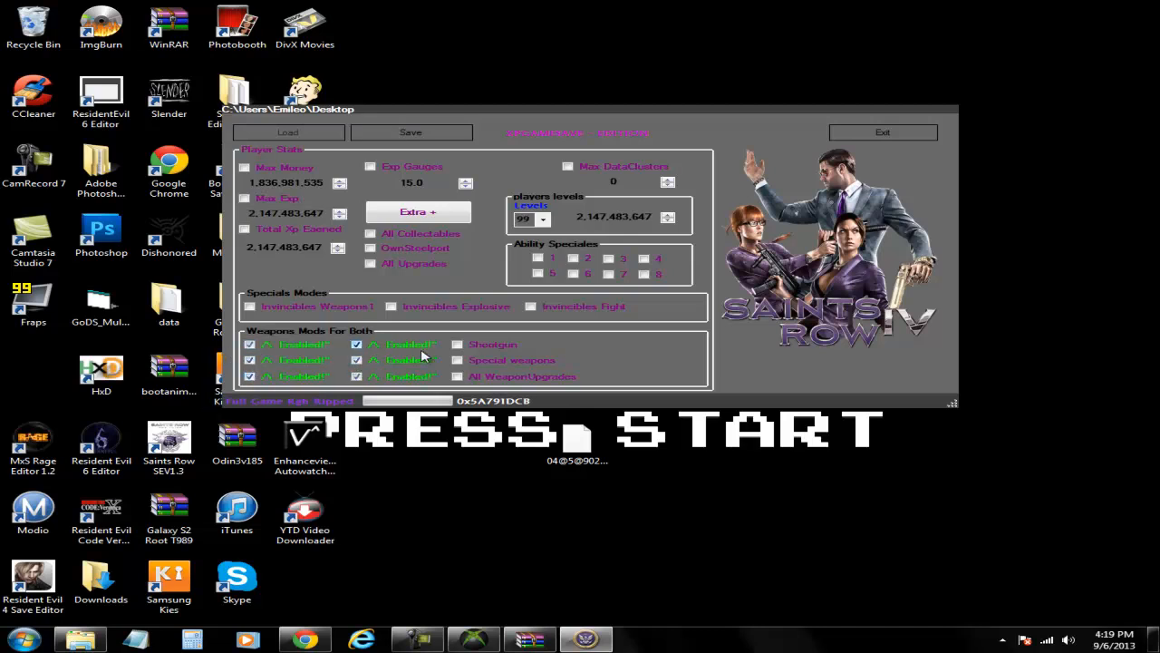
Enable the remaining weapon mods, add infinite money, and raise sprint and health to 1.
left_click(457, 359)
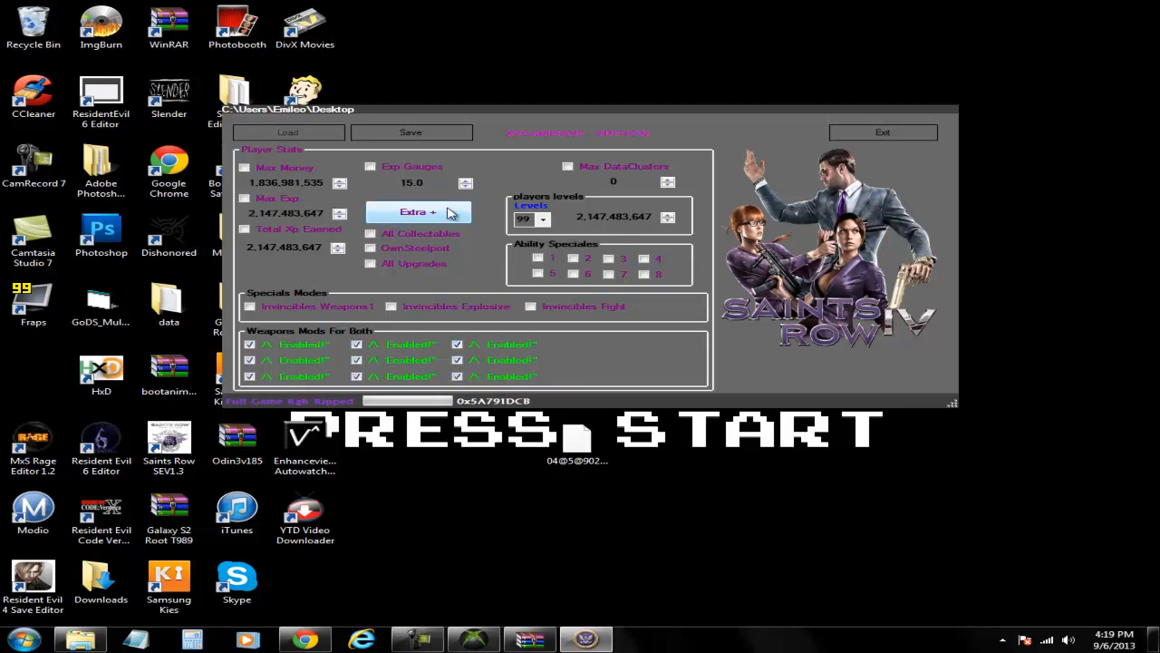
left_click(417, 211)
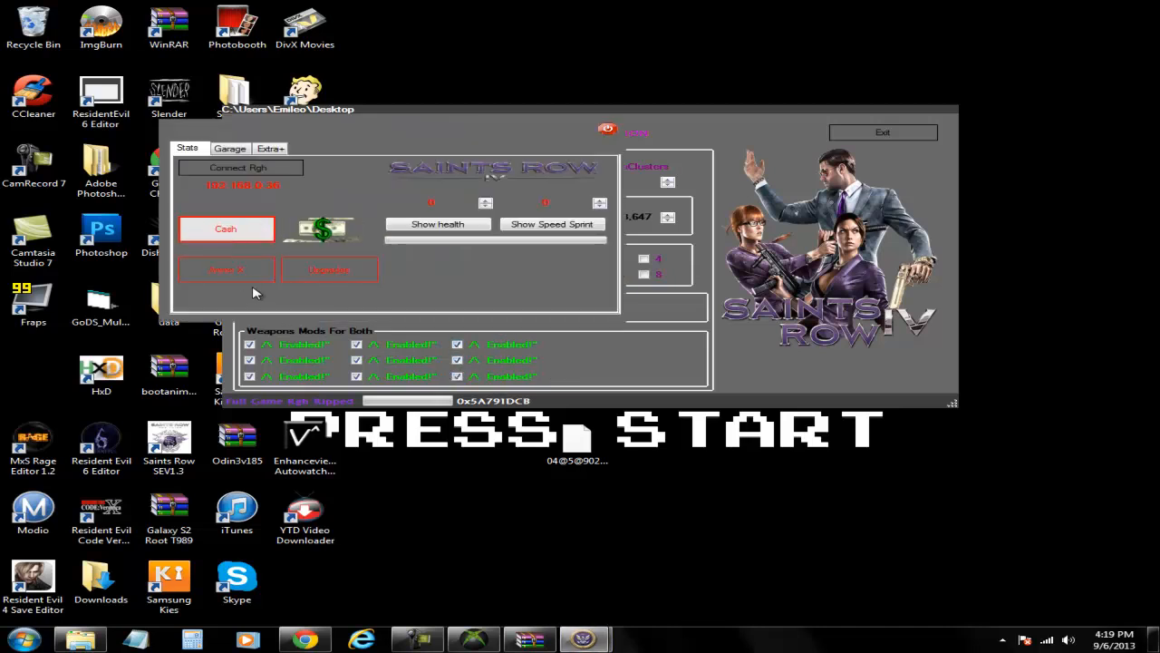
left_click(224, 229)
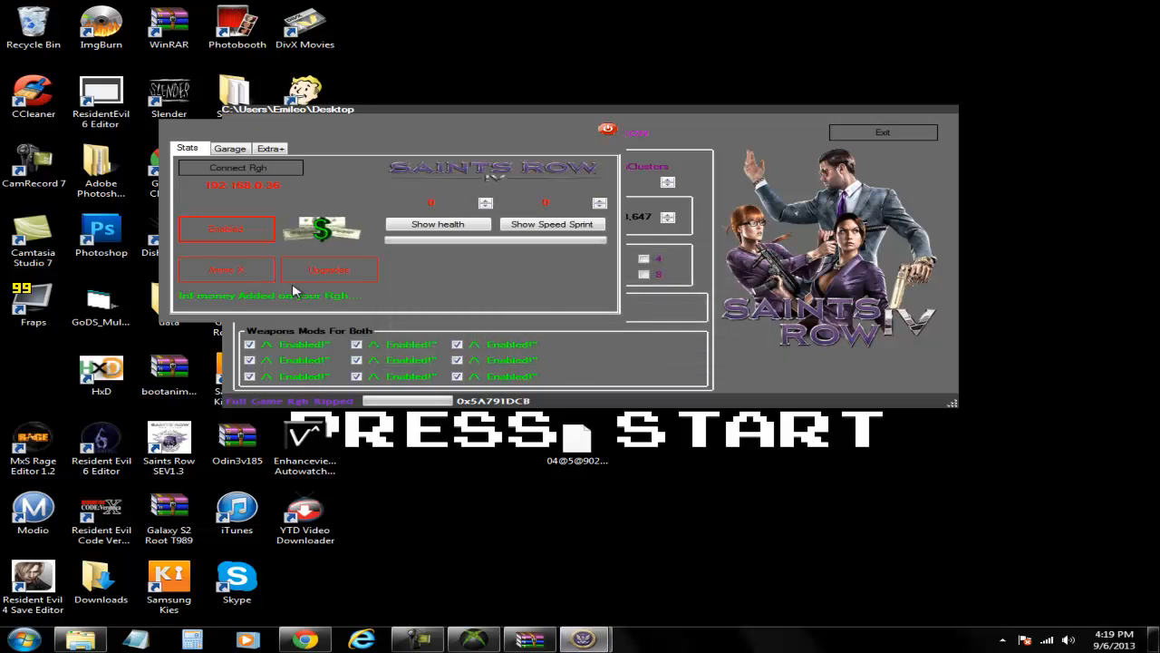
mouse_move(508, 215)
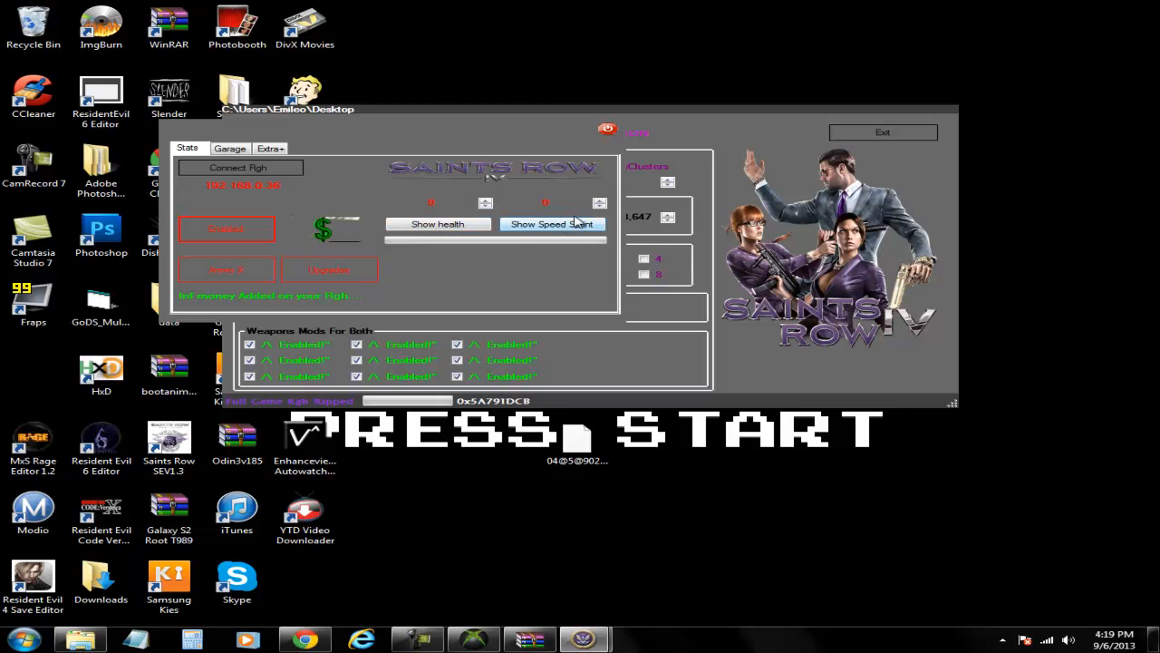
left_click(599, 200)
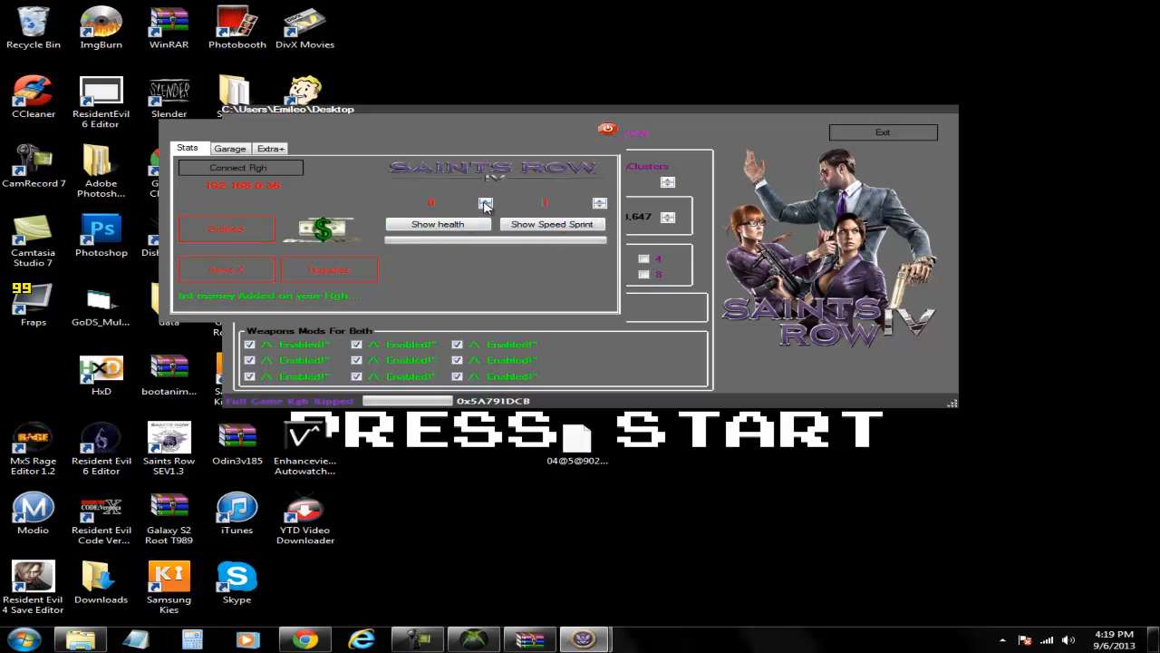
left_click(485, 203)
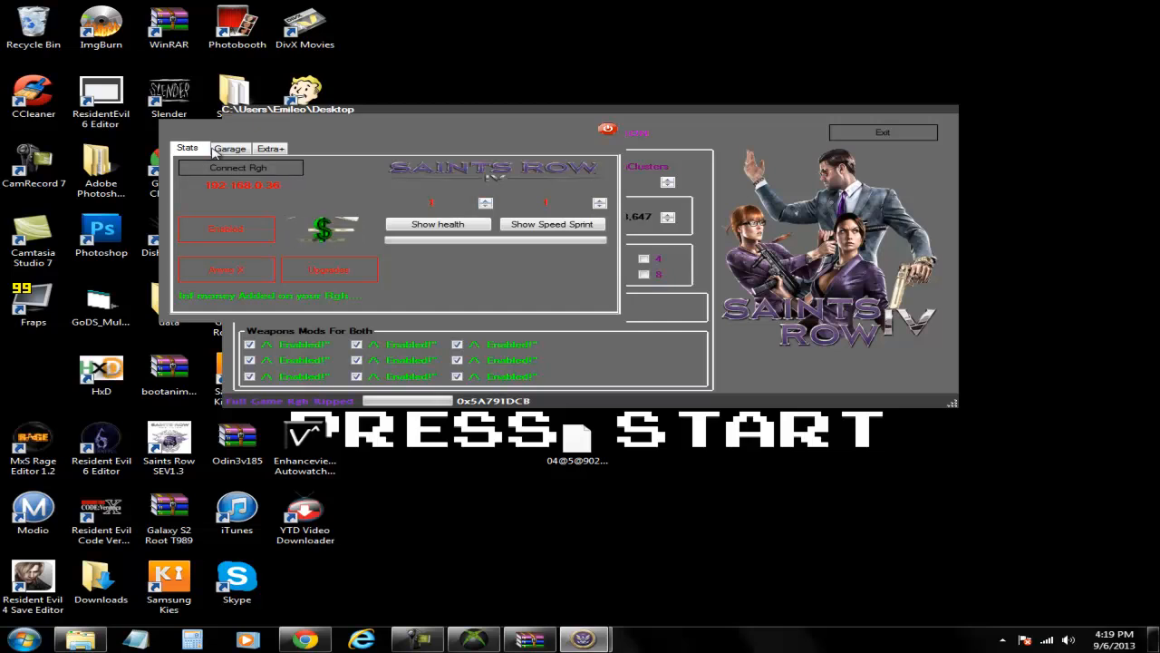
Close the extra options and inject the mods into the save file.
left_click(270, 148)
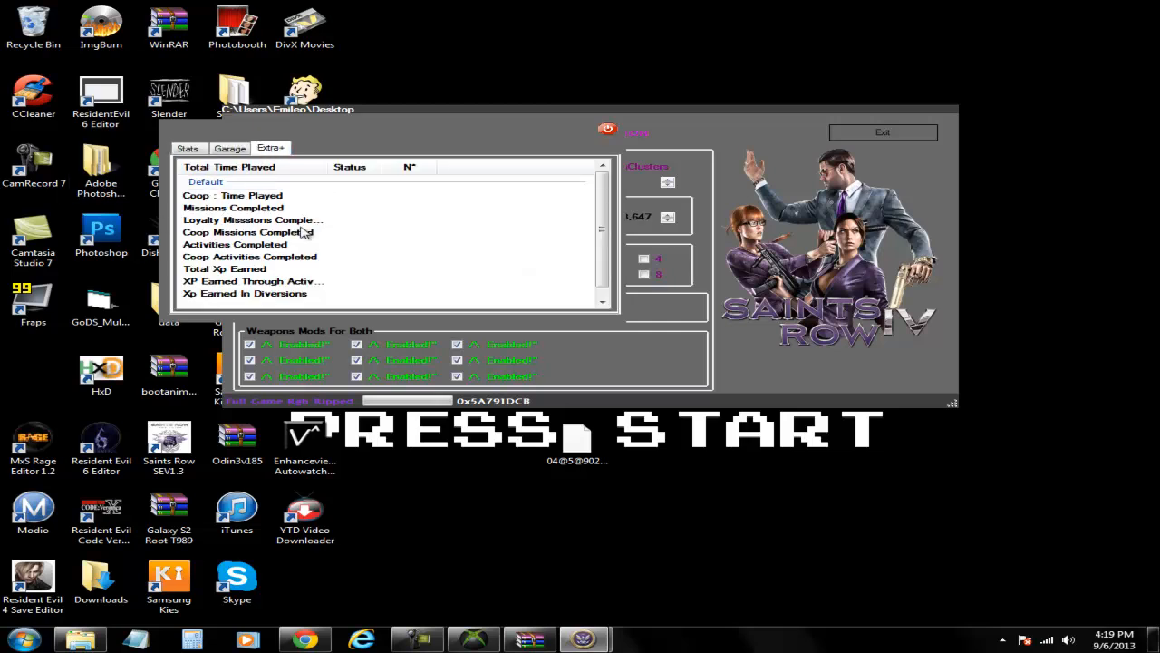
left_click(270, 147)
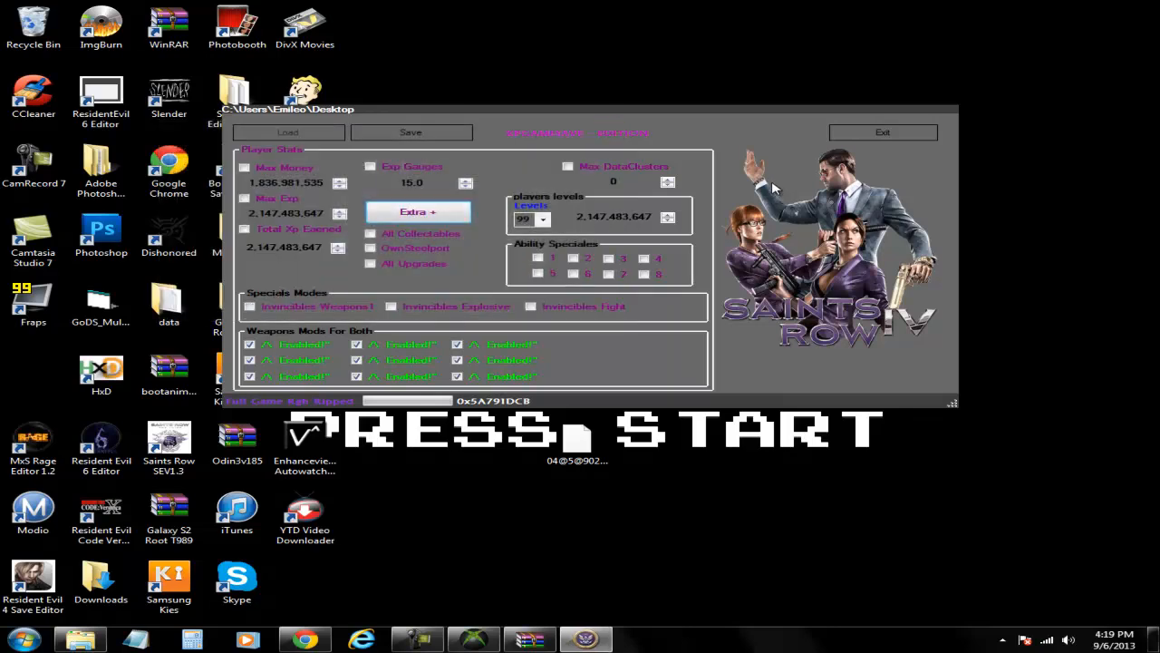
mouse_move(771, 163)
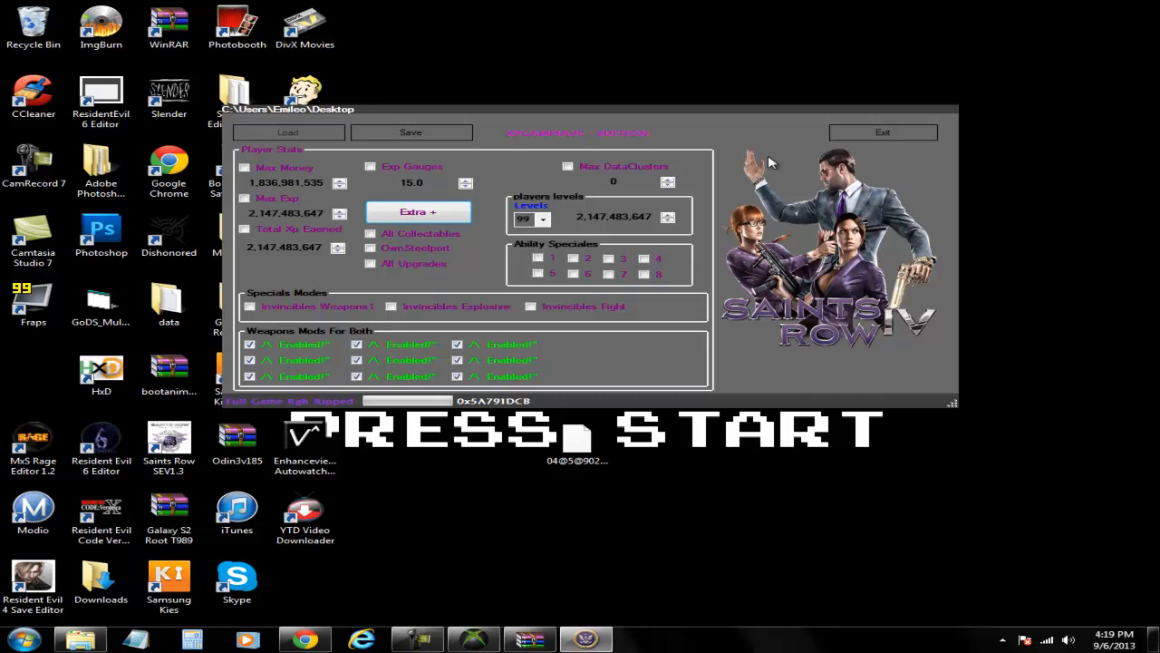
left_click(410, 132)
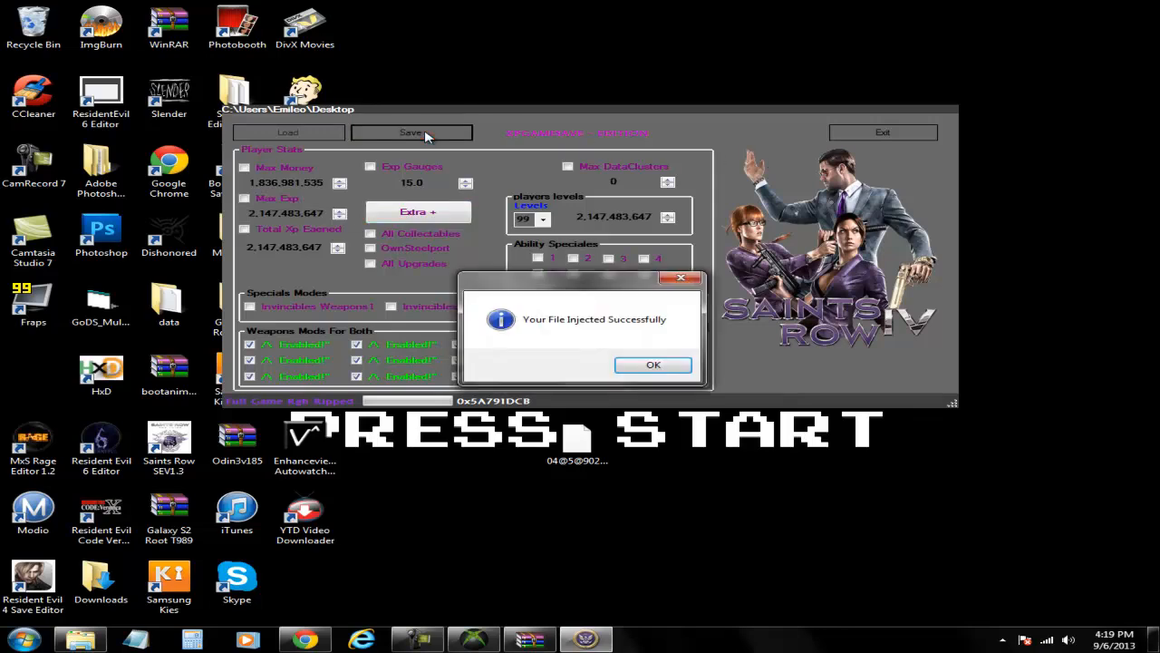
left_click(653, 363)
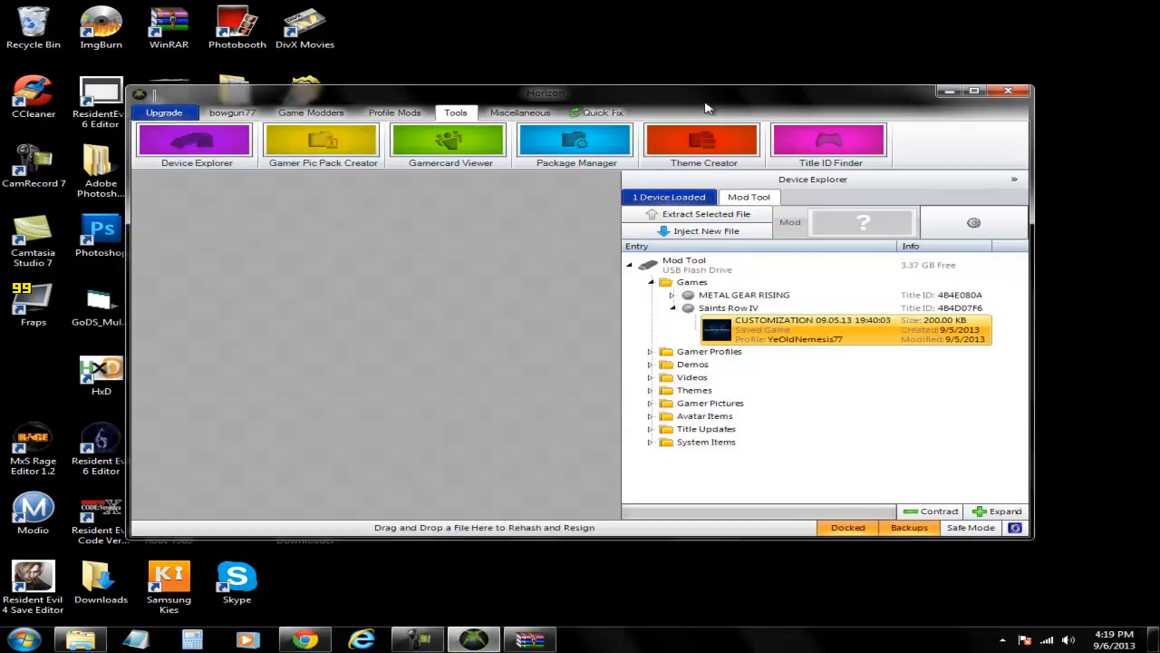
Overwrite the USB's Saints Row IV save with the modded file, then rehash and resign it.
left_click_drag(546, 94, 508, 33)
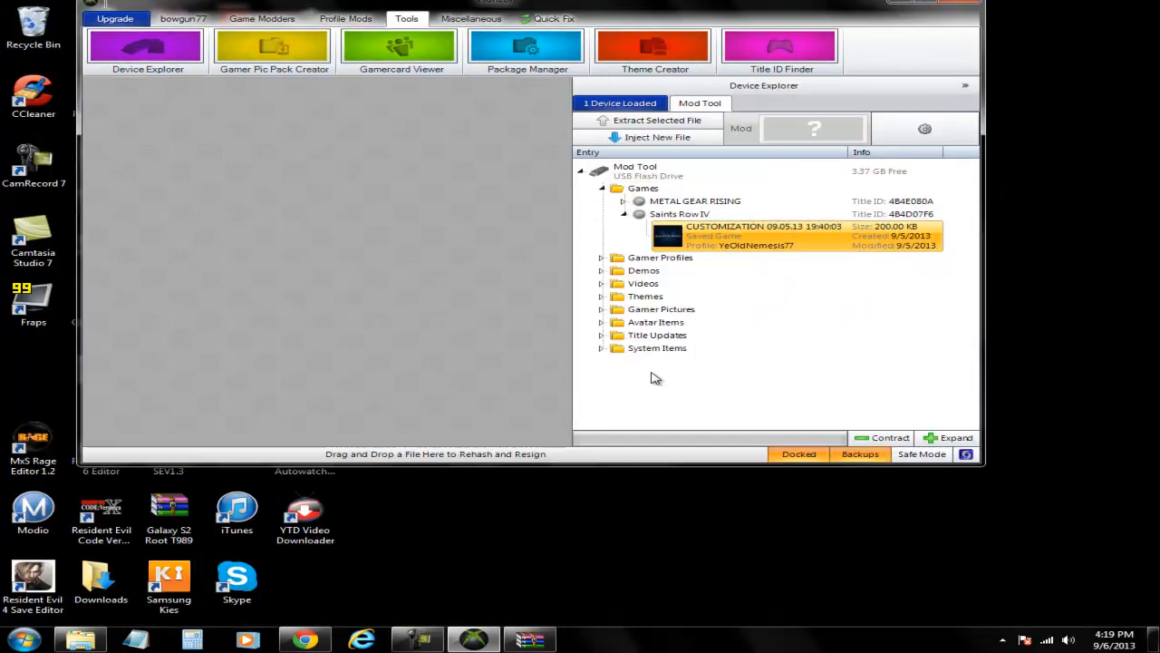
mouse_move(568, 468)
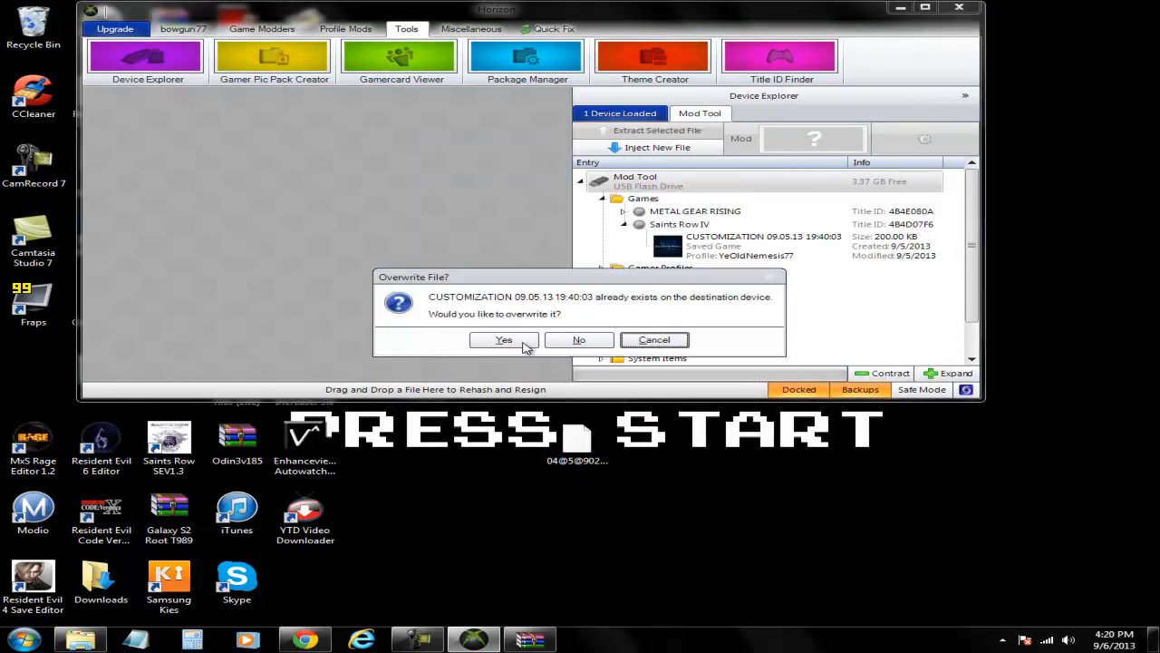
left_click(504, 339)
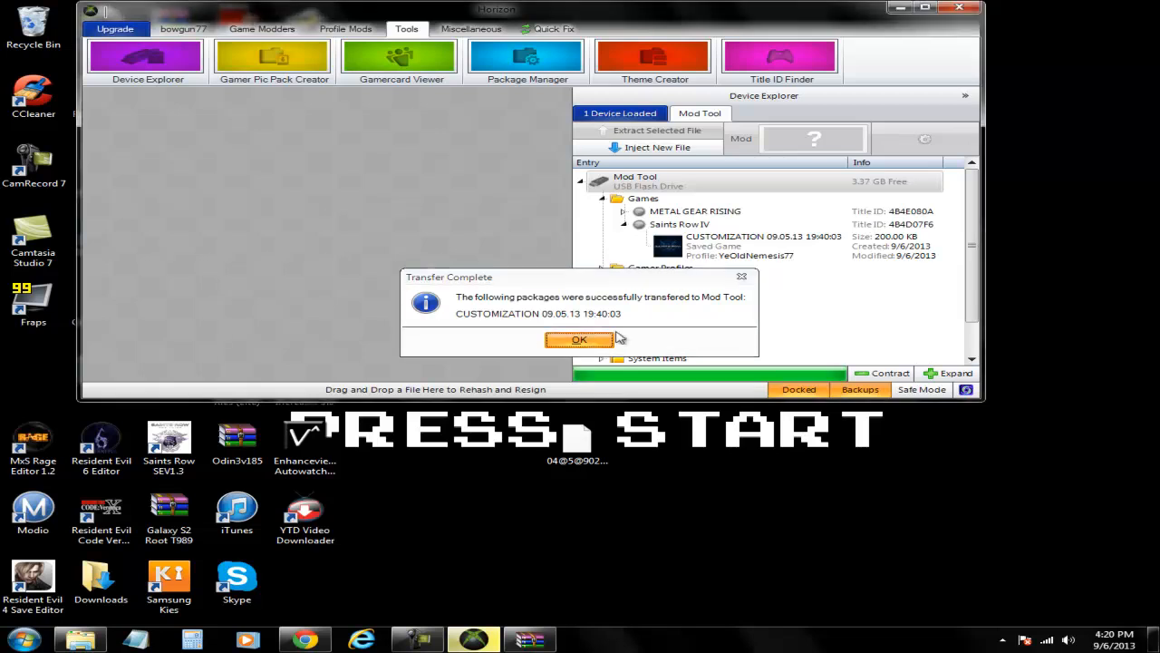
left_click(579, 339)
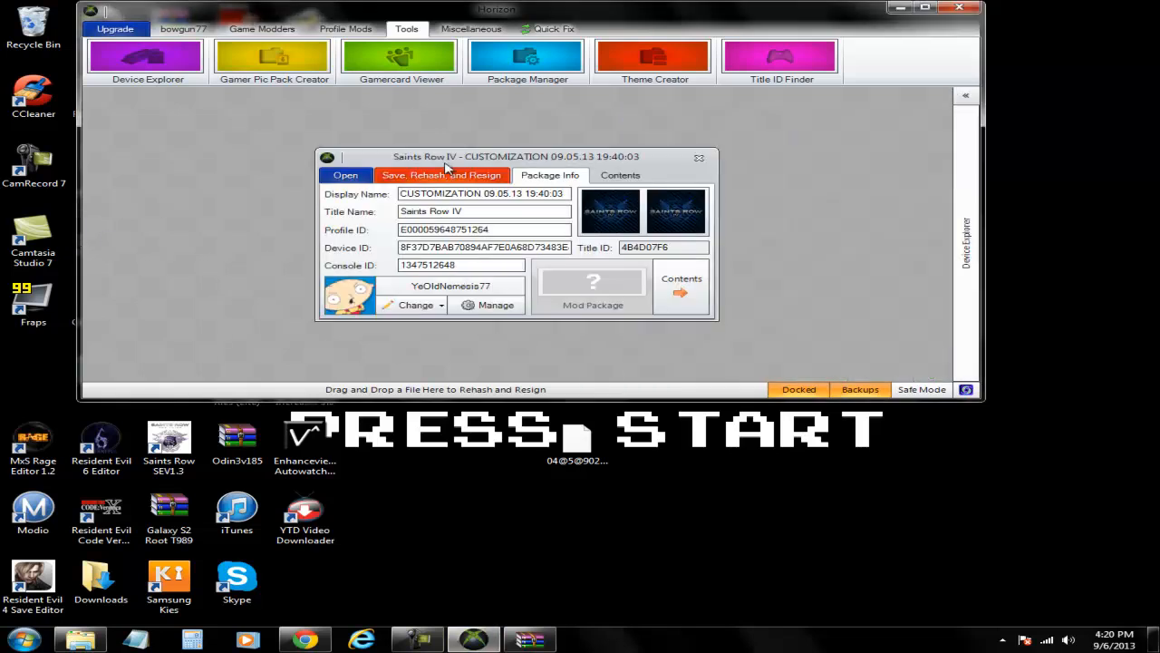
left_click(442, 175)
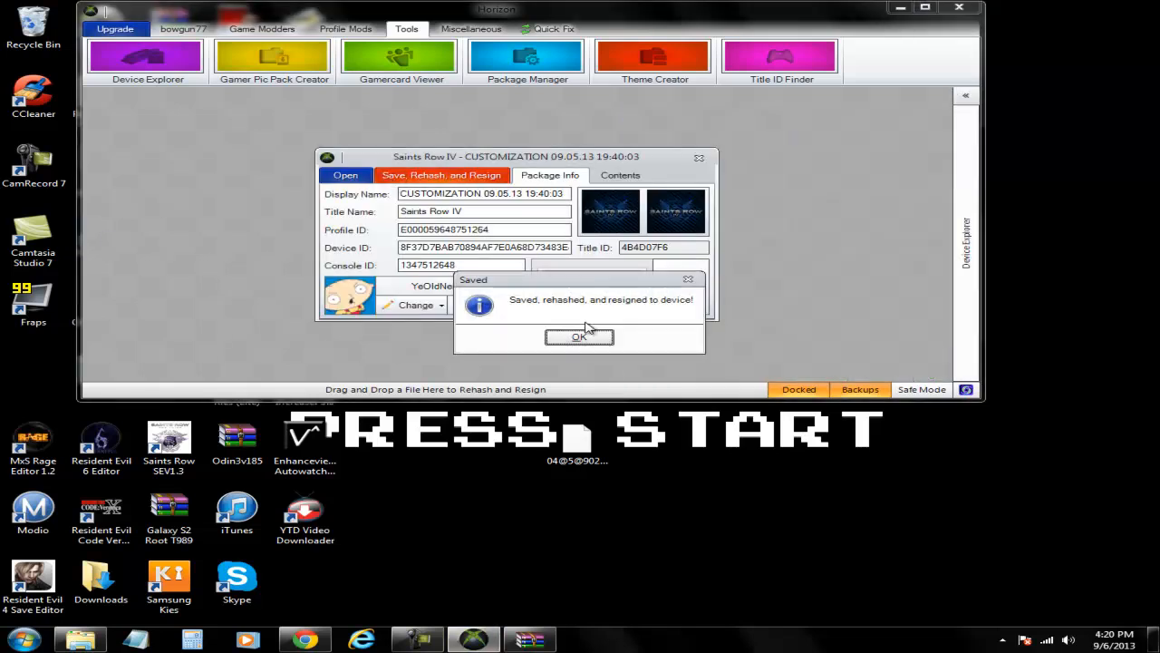
left_click(578, 336)
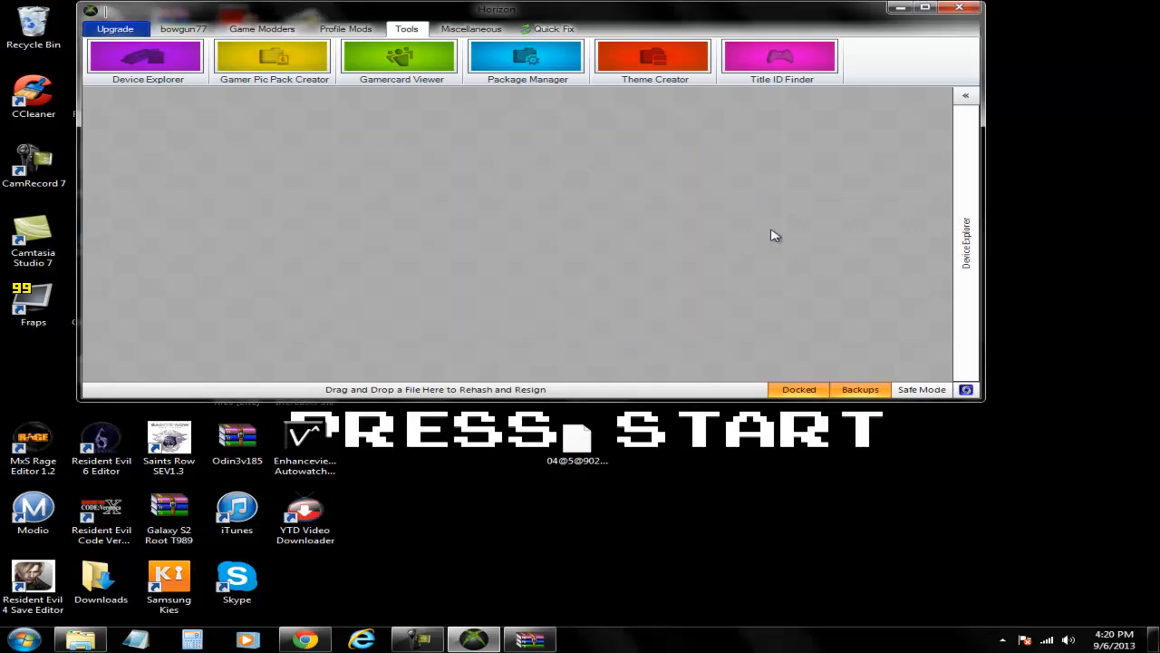